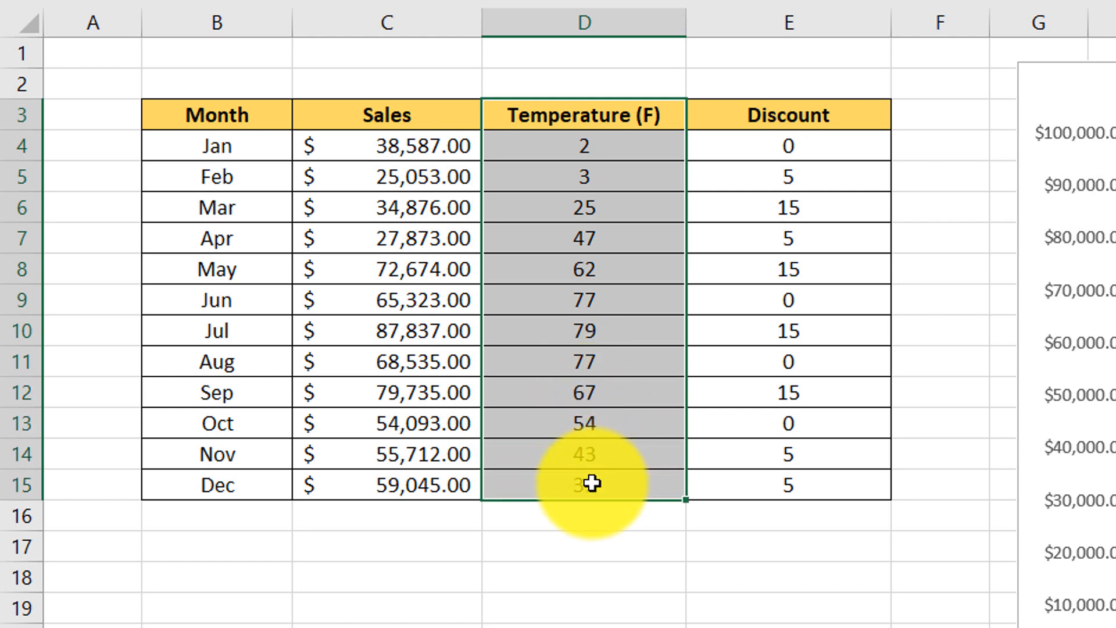
Expand the budgeting tutorial's description on YouTube and scroll through its resource links.
left_click(788, 146)
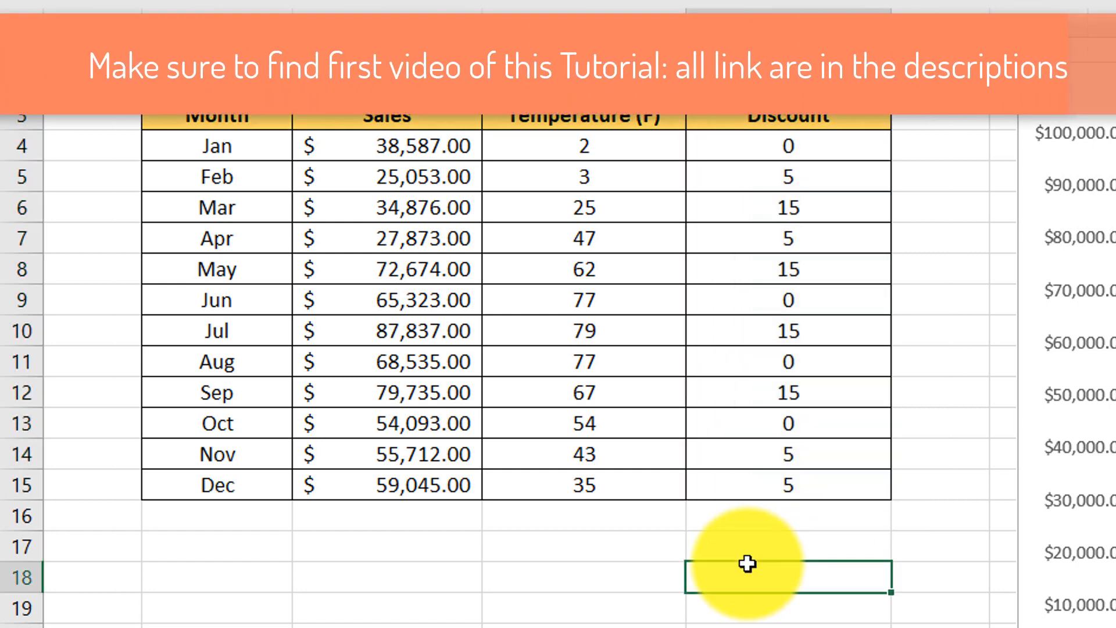
mouse_move(310, 206)
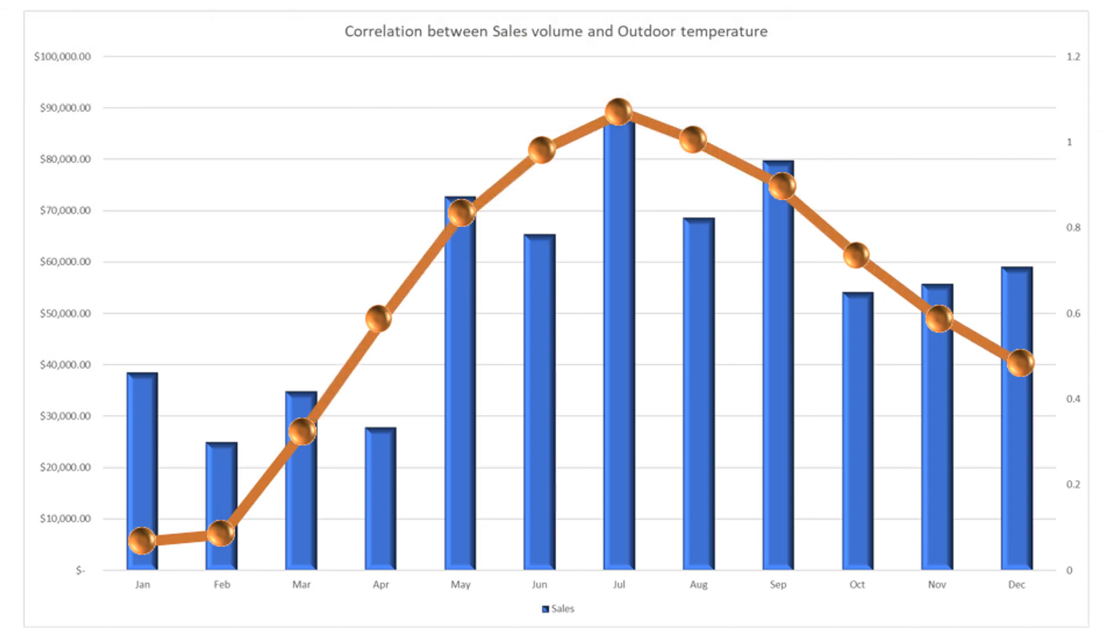
left_click(619, 107)
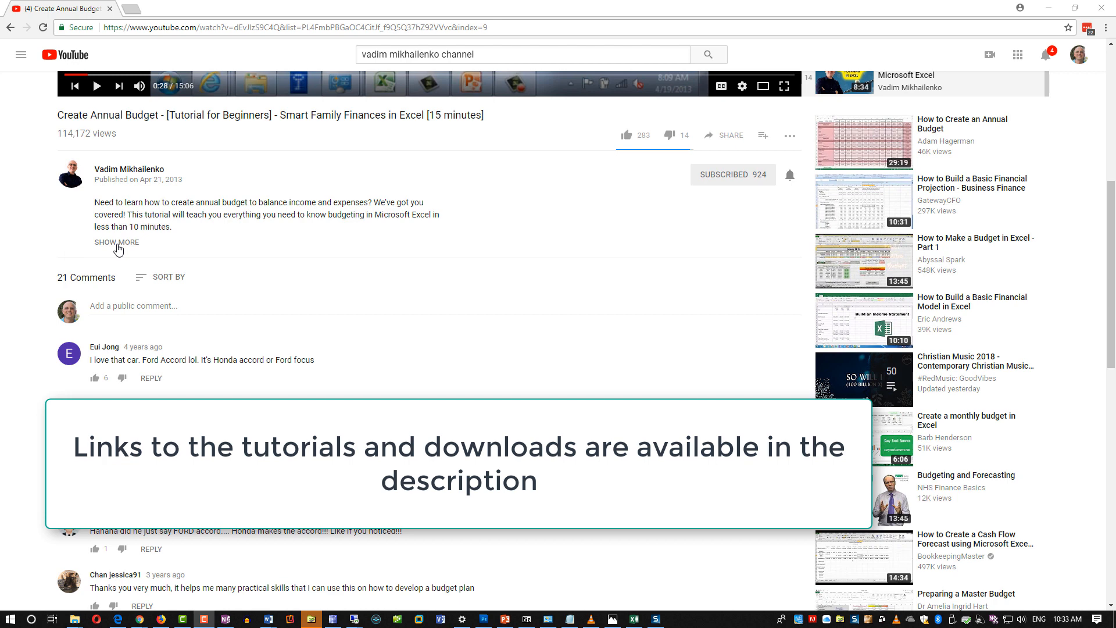
left_click(117, 242)
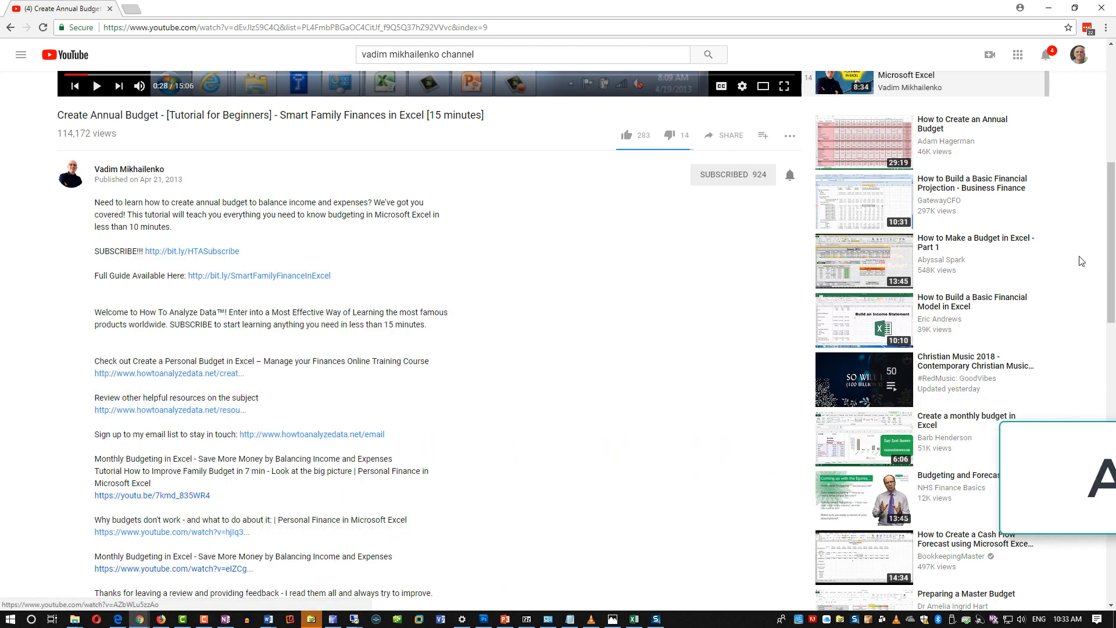
scroll("down", 3)
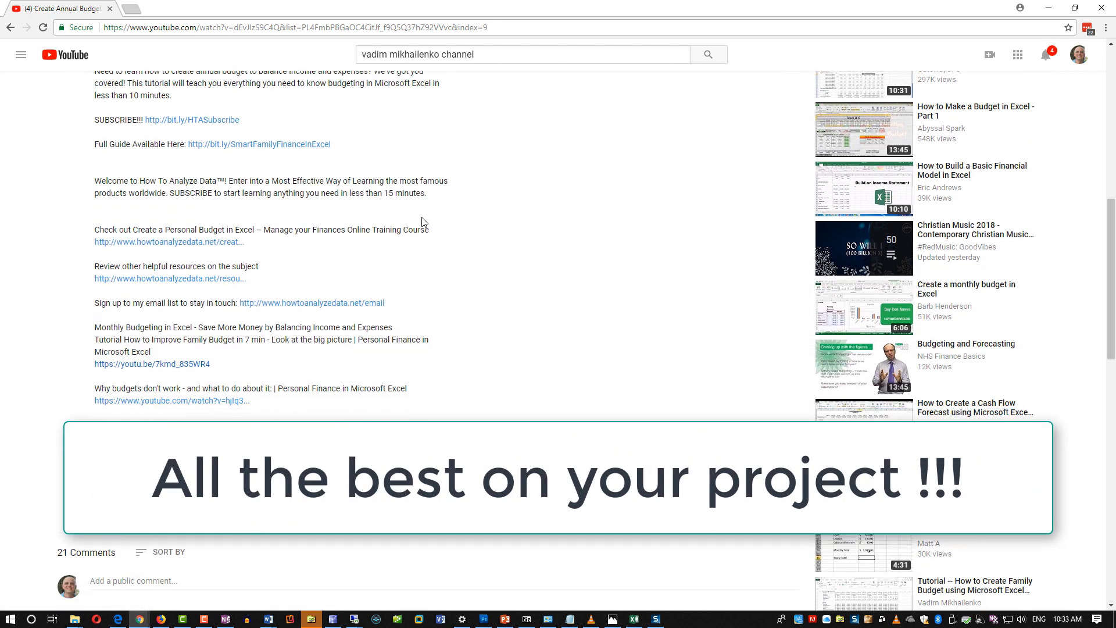
mouse_move(235, 247)
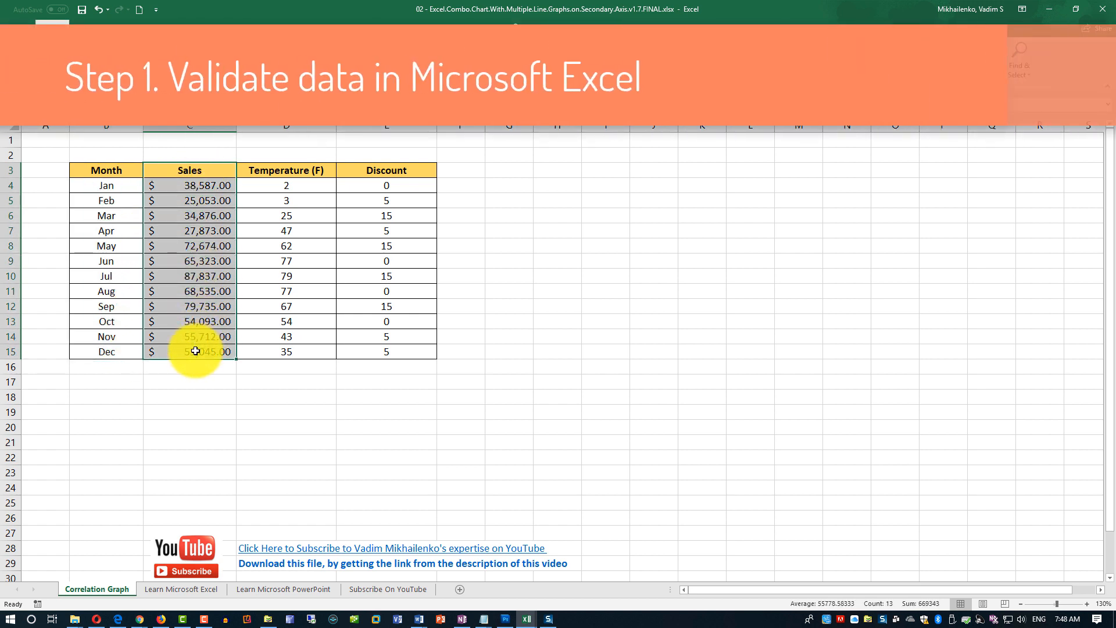
Select the Month, Sales, Temperature and Discount table from B3 to E15.
left_click(285, 351)
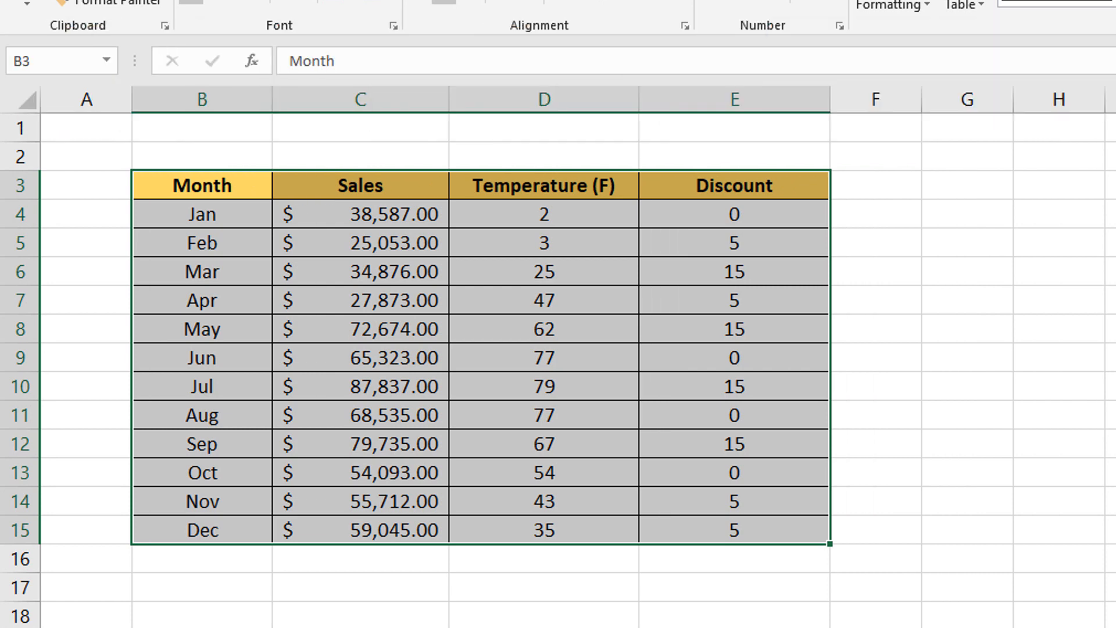
left_click(86, 28)
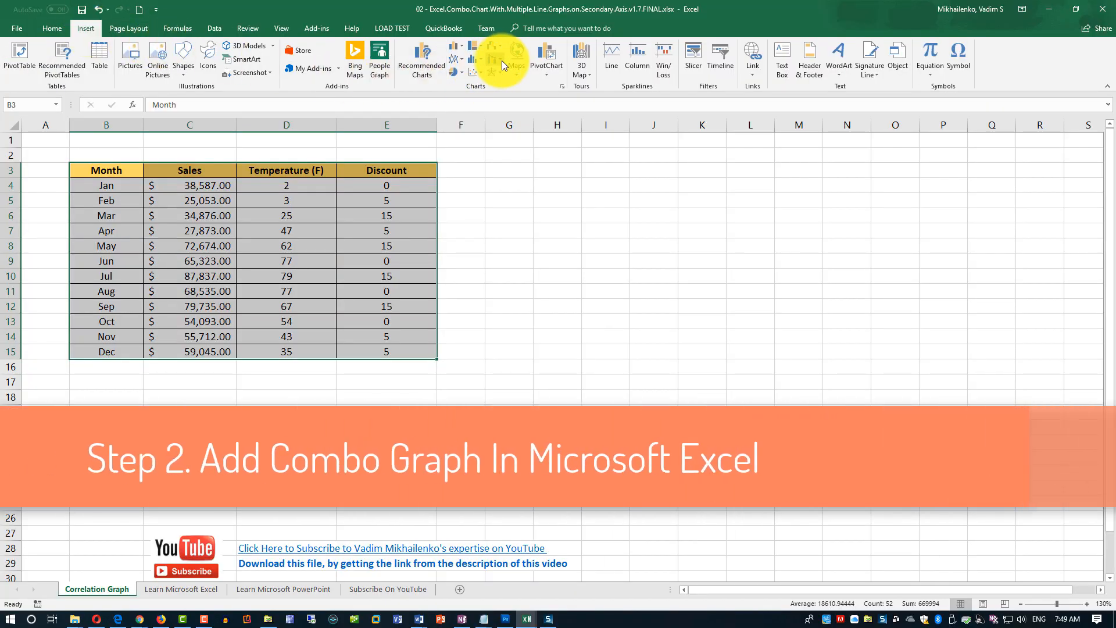
Insert a Clustered Column - Line on Secondary Axis combo chart and edit its title.
left_click(502, 59)
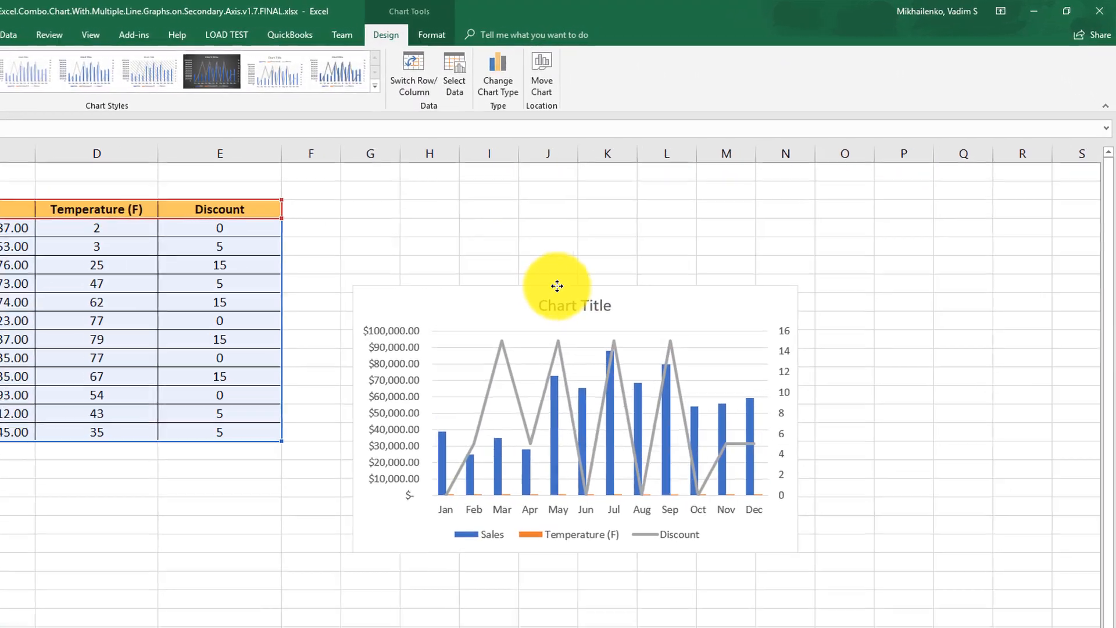
left_click(557, 286)
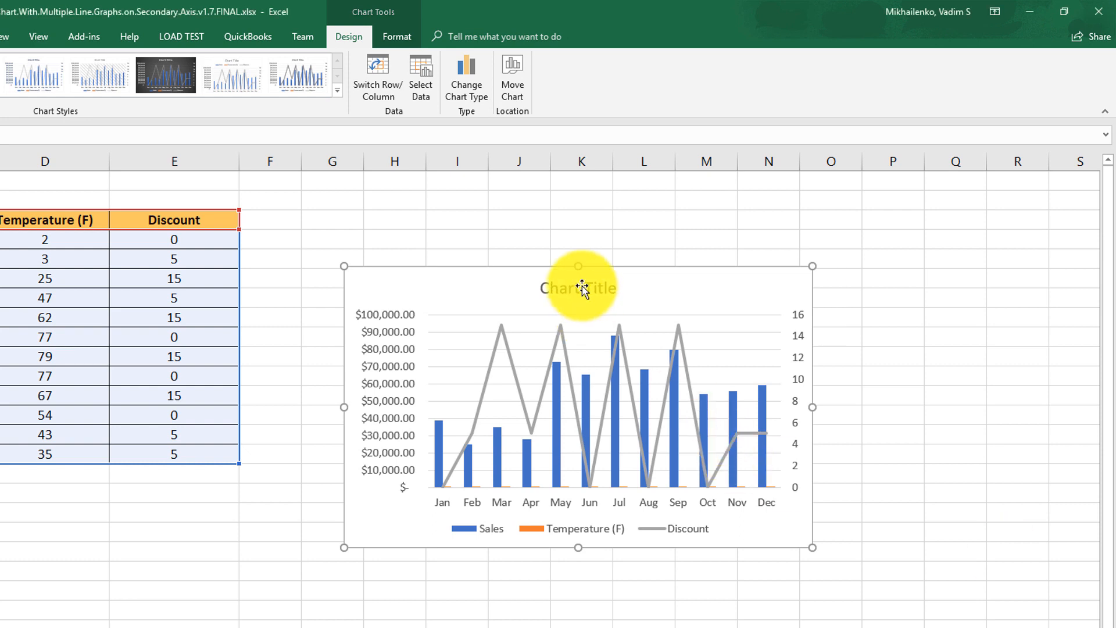
double_click(578, 288)
type("Excel Co")
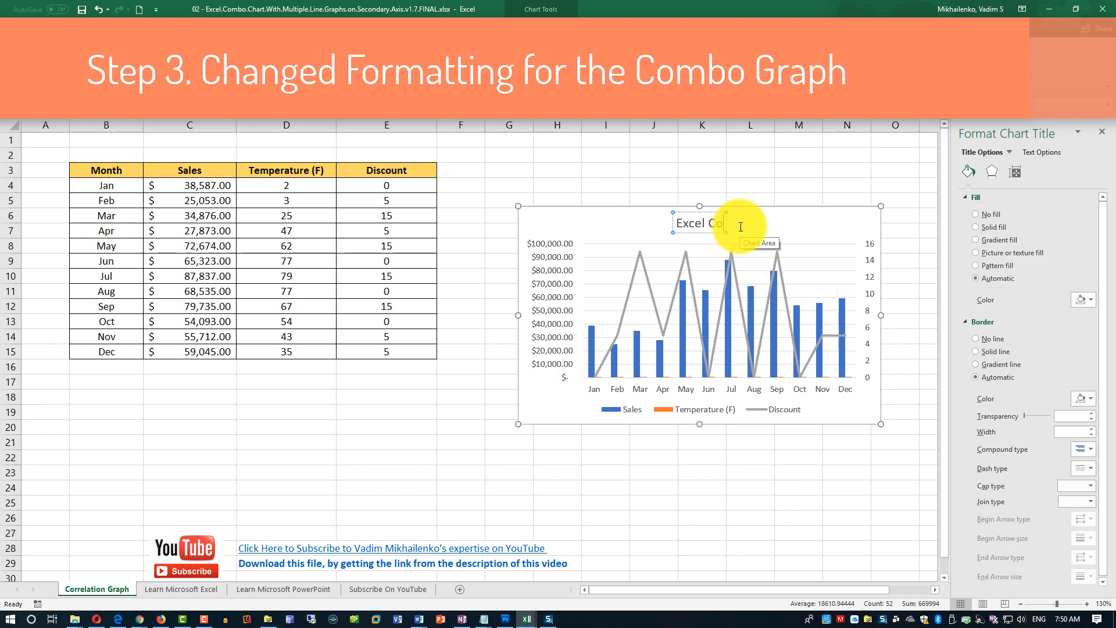
Retitle the chart 'Excel Combo Chart with Multiple Line Graphs on Secondary Axis'.
type("with Multiple Line Graphs on Seconda")
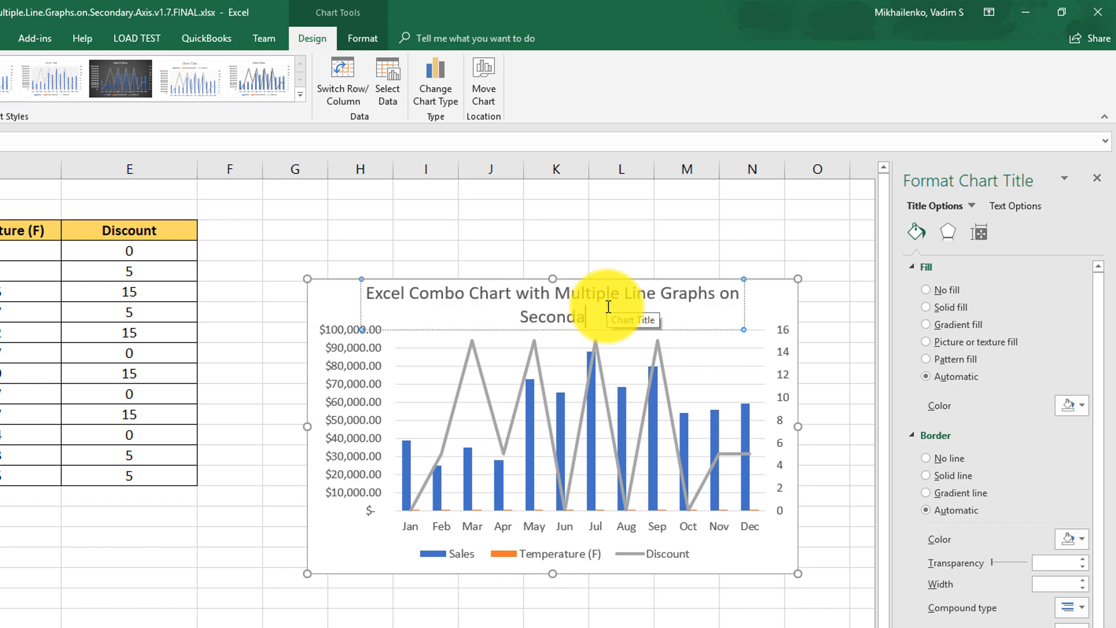
left_click(514, 214)
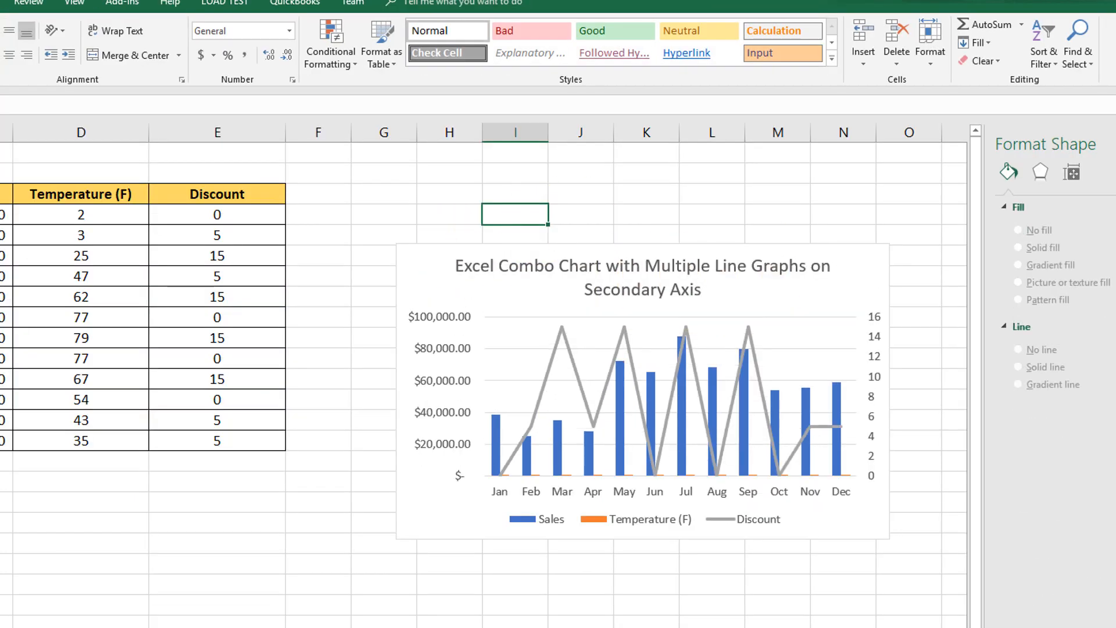
left_click(640, 276)
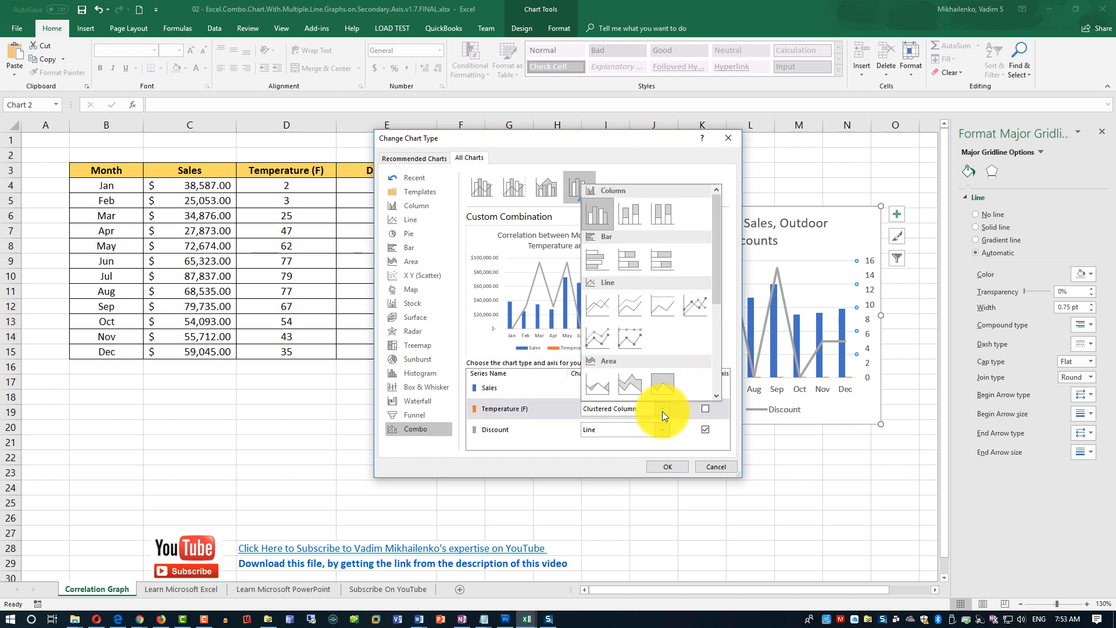
mouse_move(603, 320)
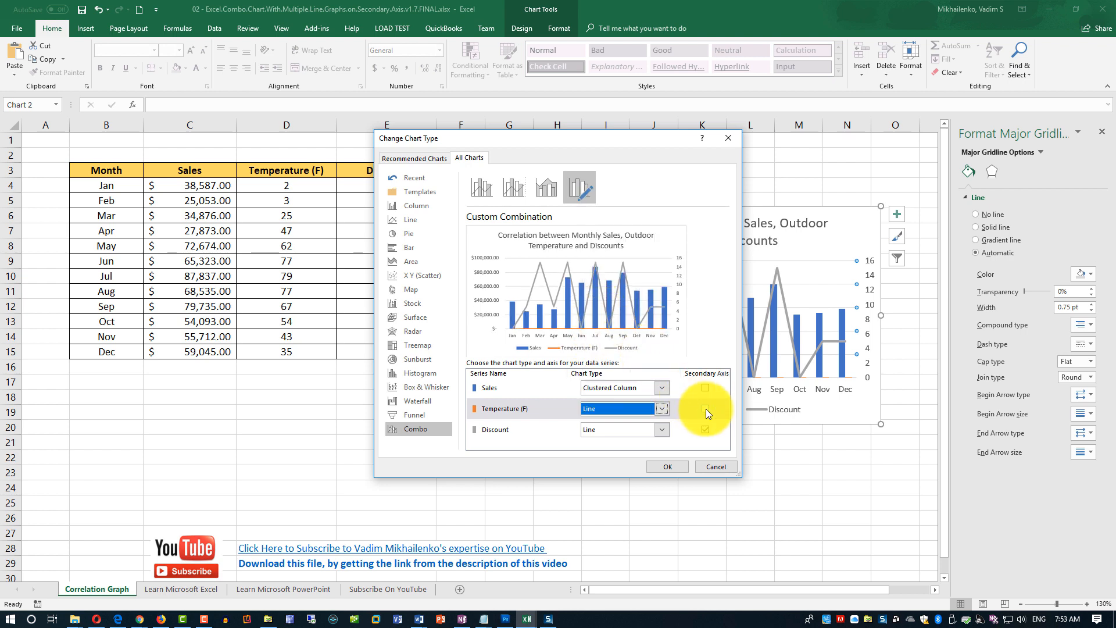
Put the Temperature line on the secondary axis and apply the combo chart settings.
left_click(705, 409)
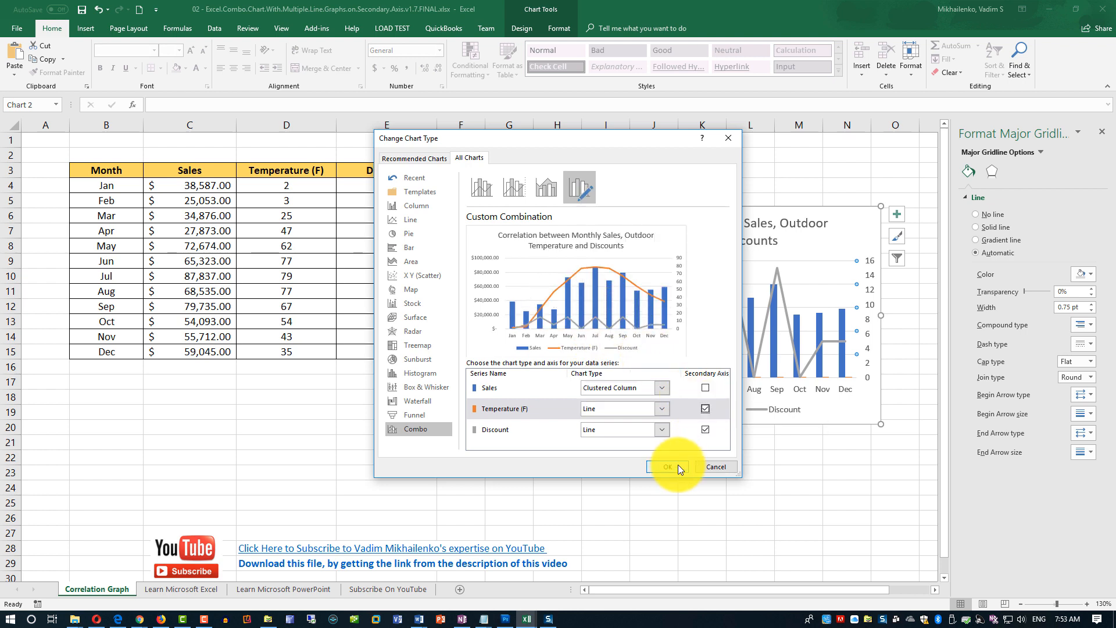
left_click(667, 466)
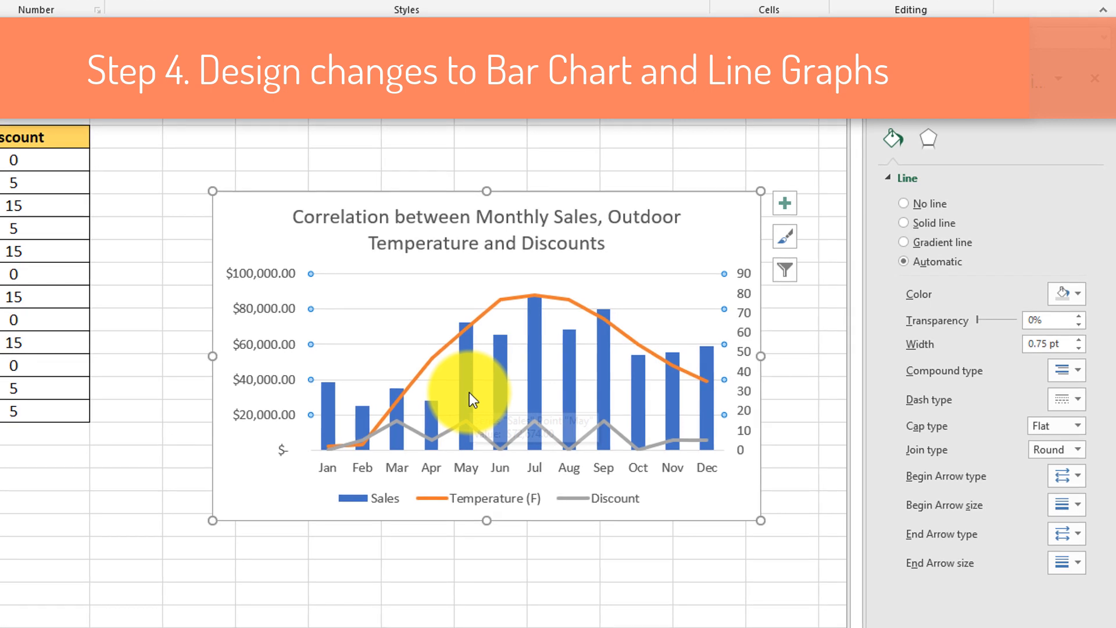
Open Format Data Series for the Sales columns from their shortcut menu.
right_click(473, 399)
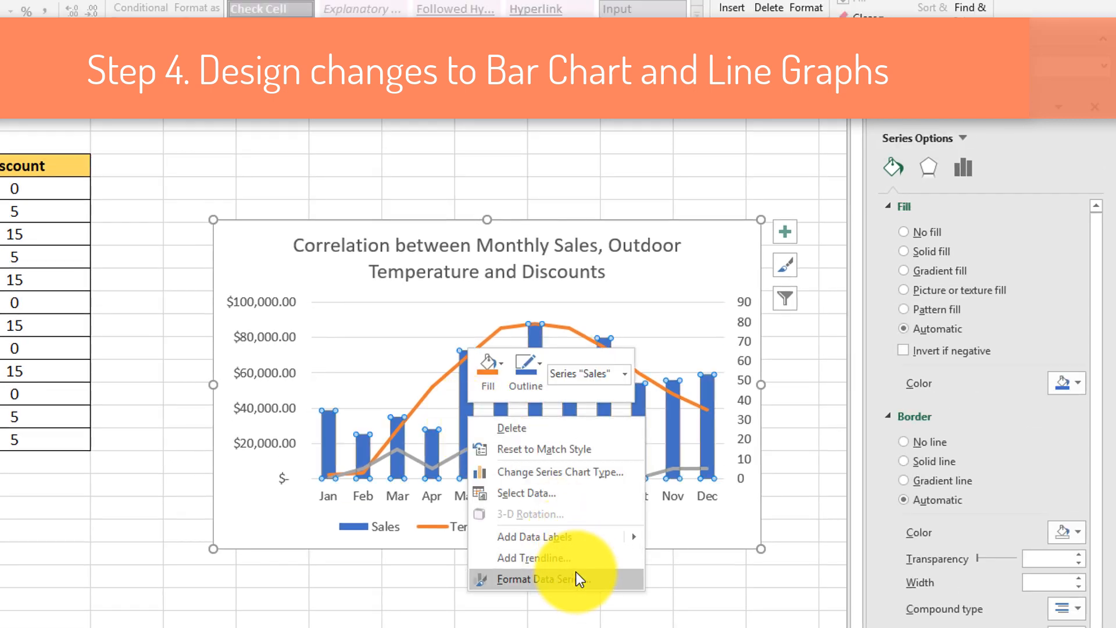
left_click(548, 579)
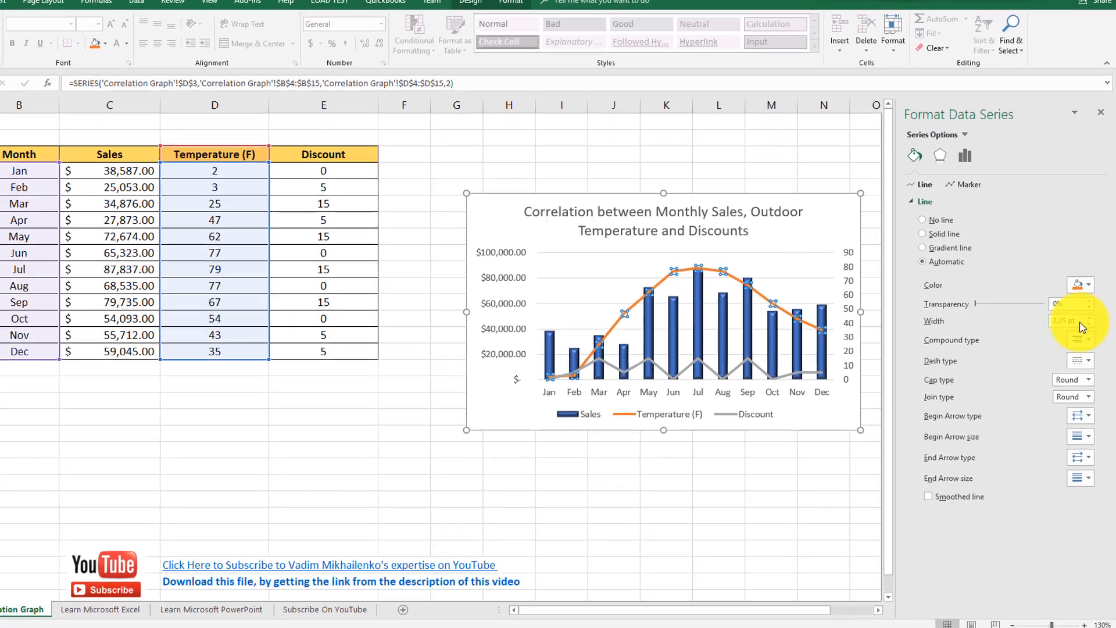
Give the Temperature line built-in markers.
left_click(954, 184)
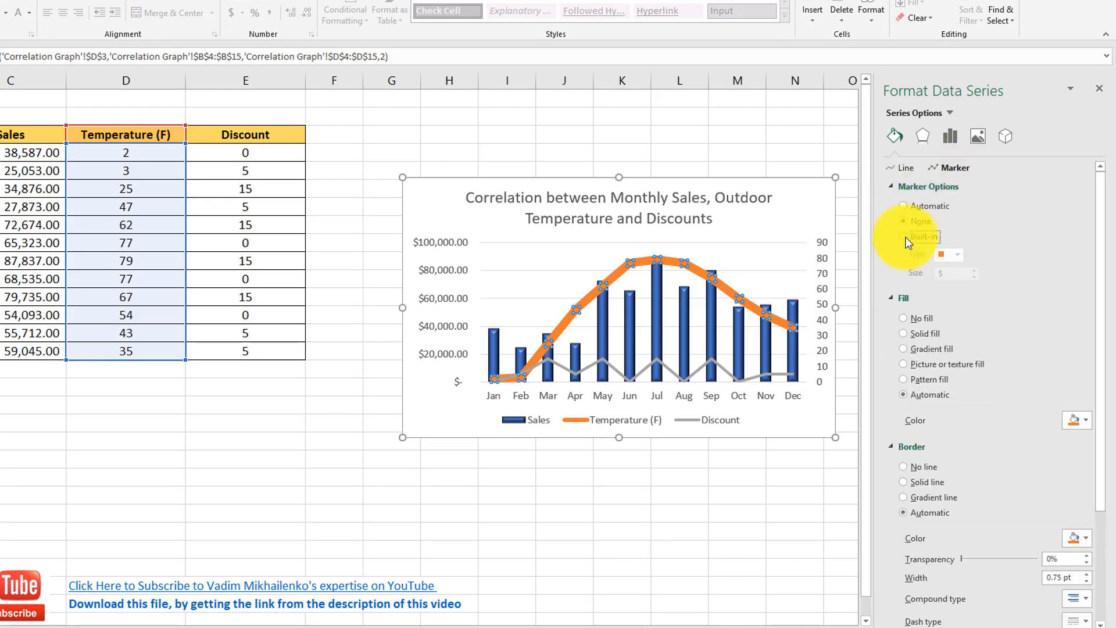
left_click(904, 237)
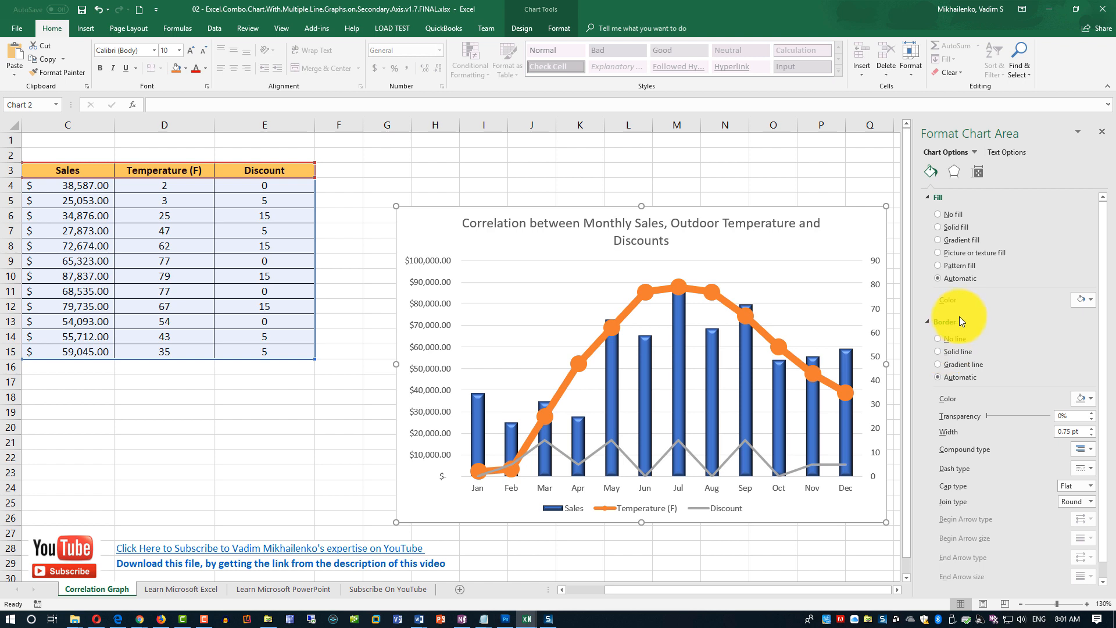
left_click(644, 291)
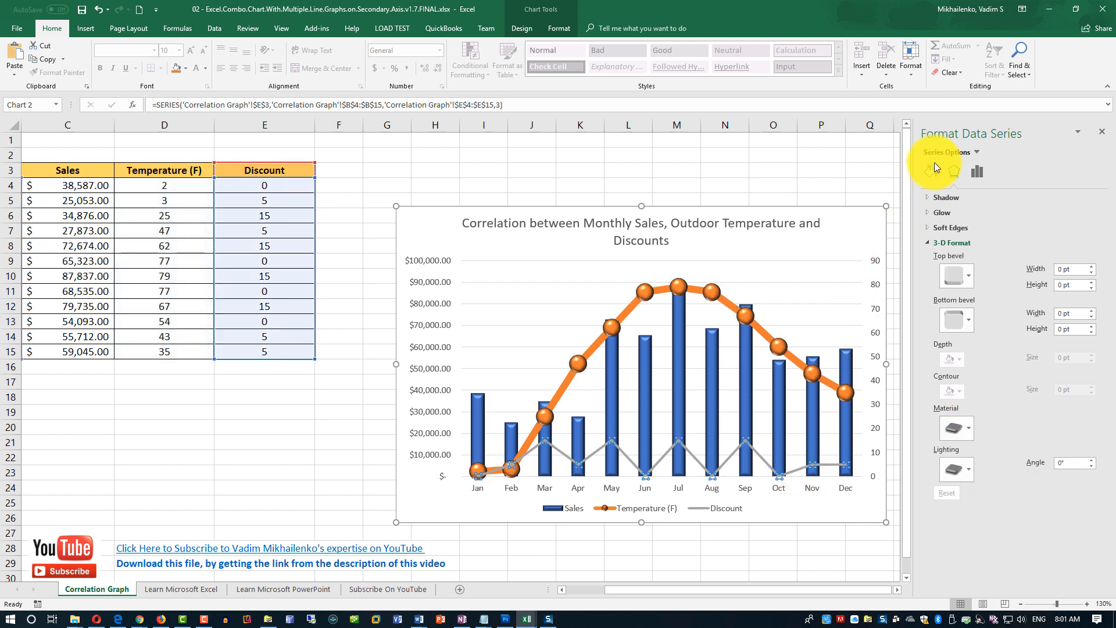
Make the Discount line solid and thicker, with sized built-in markers.
left_click(930, 170)
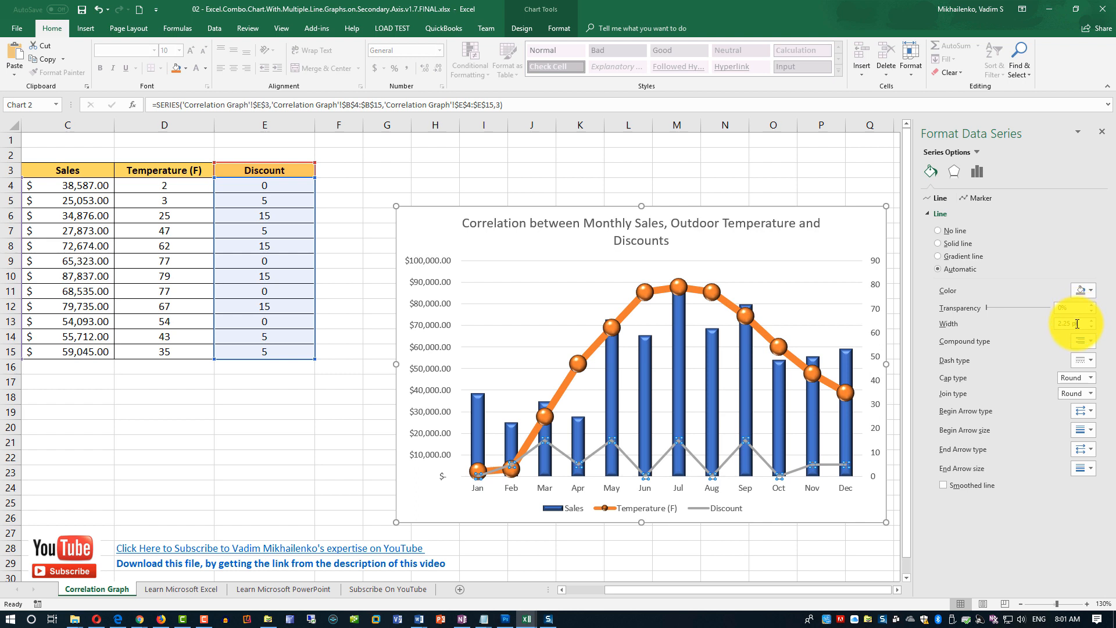
left_click(939, 244)
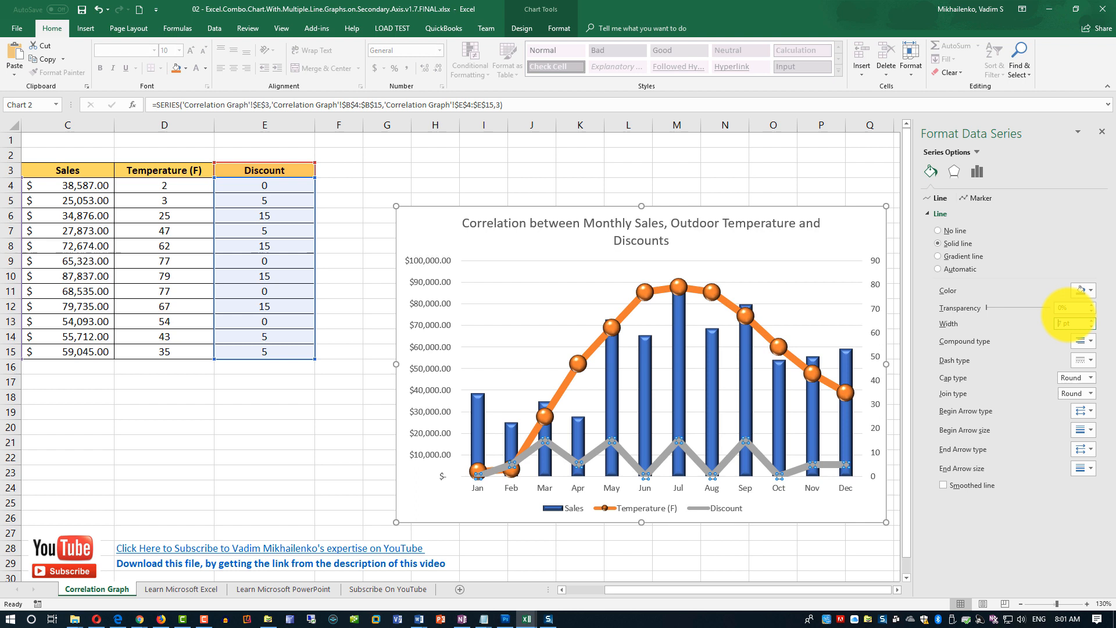
mouse_move(982, 198)
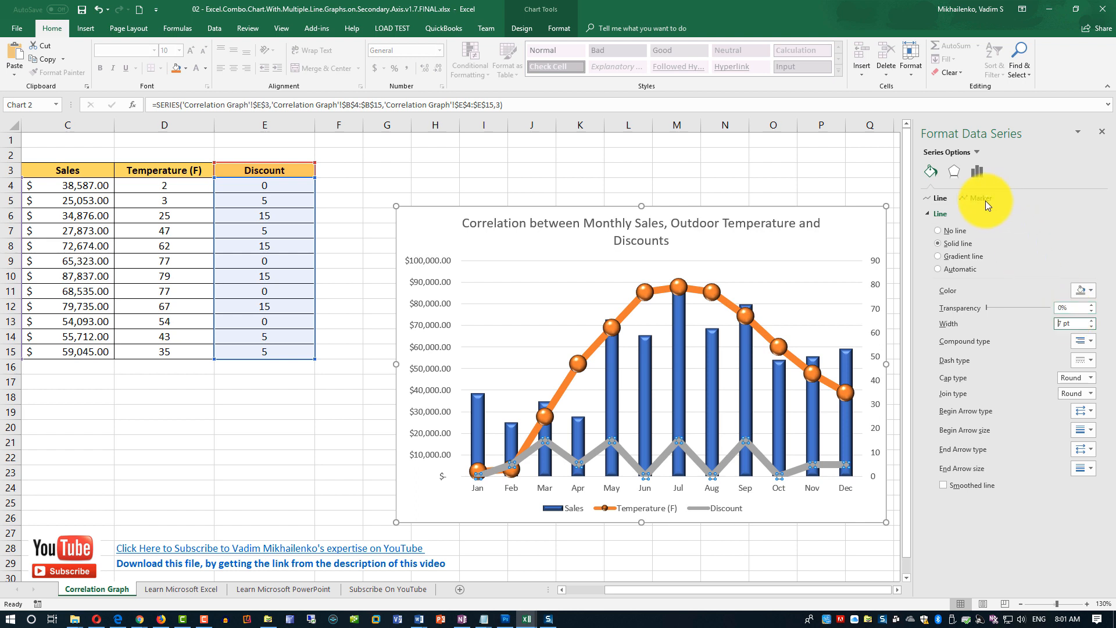
left_click(982, 198)
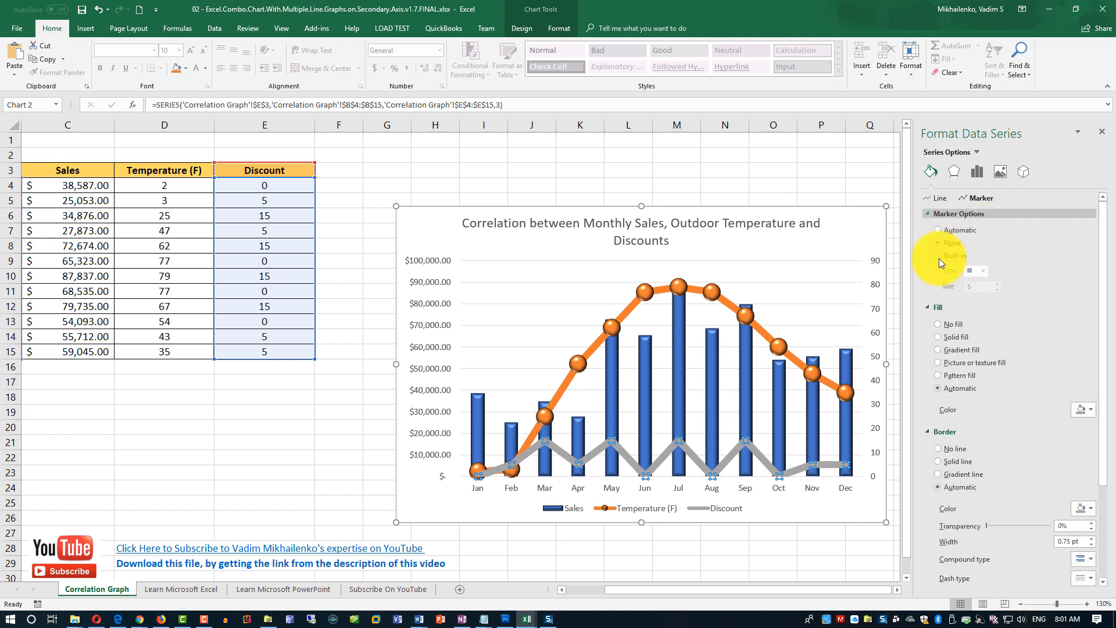
left_click(939, 255)
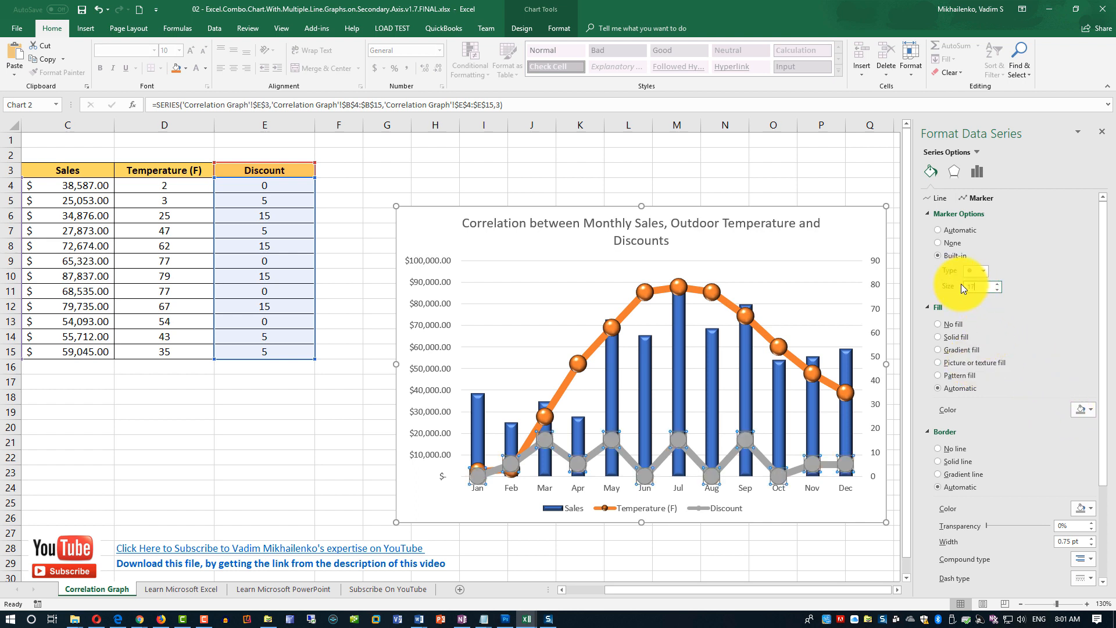
left_click(953, 171)
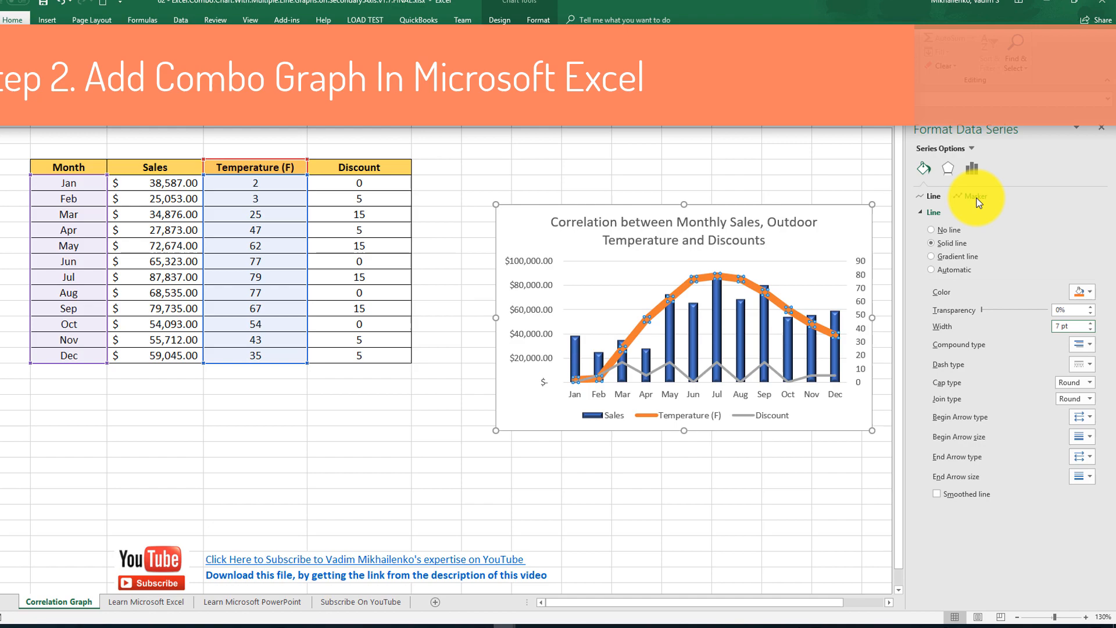
Apply a shiny 3D material to Temperature markers; thicken Discount and show its marker options.
left_click(972, 188)
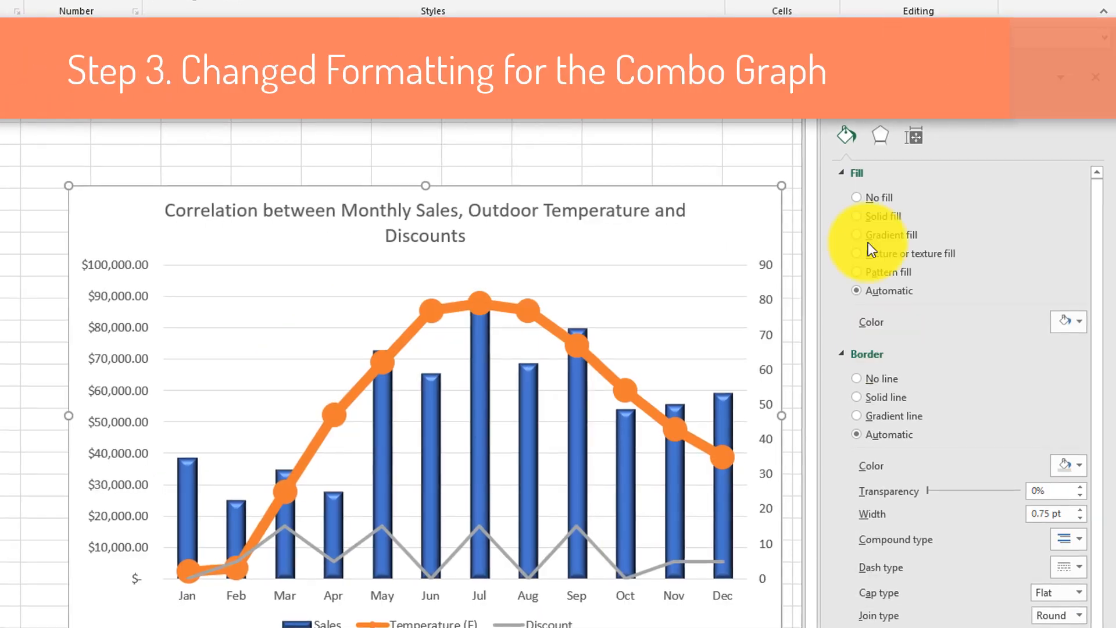
left_click(880, 135)
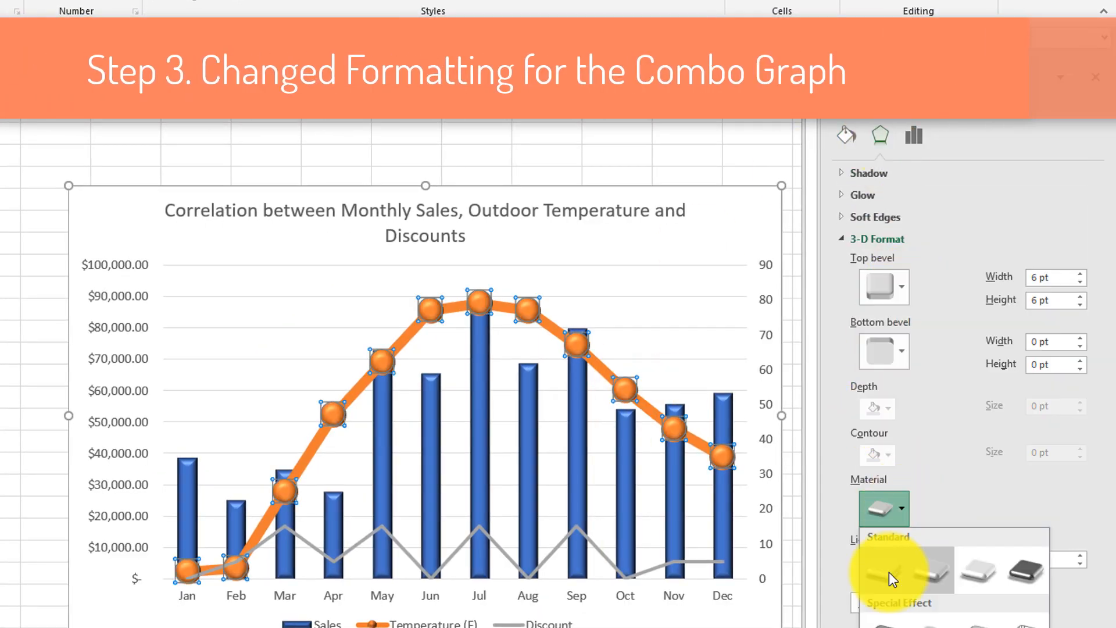
left_click(846, 135)
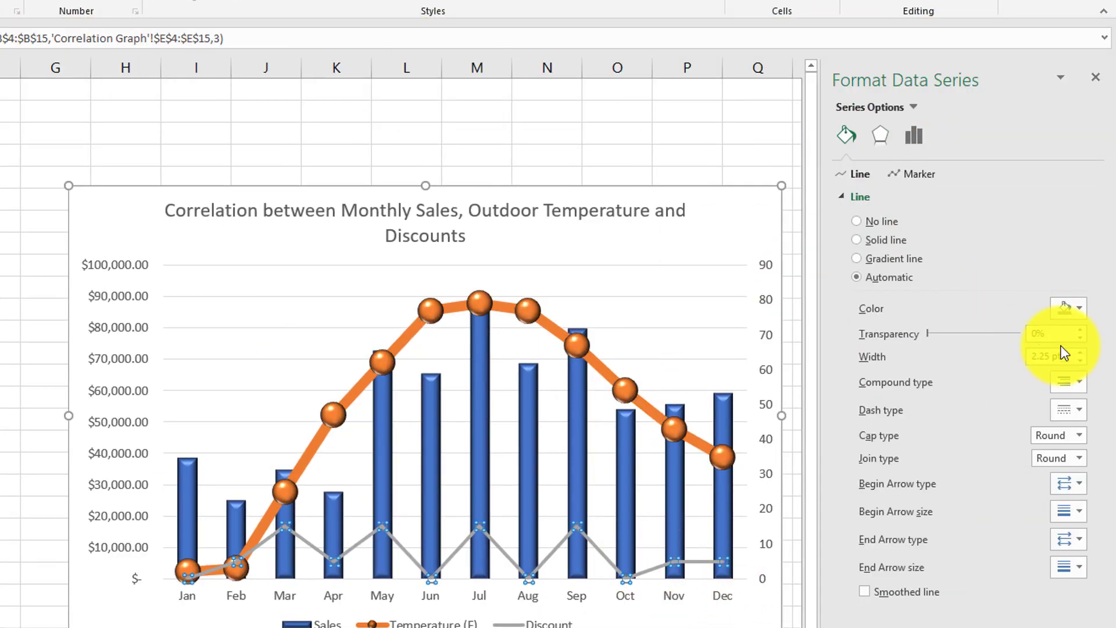
left_click(919, 174)
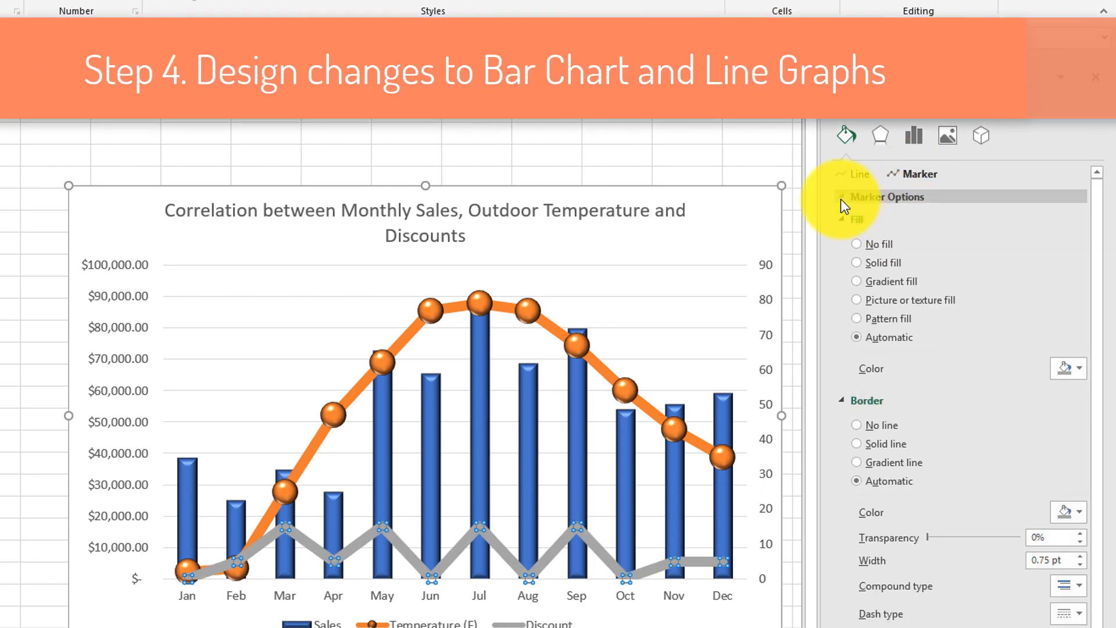
left_click(887, 196)
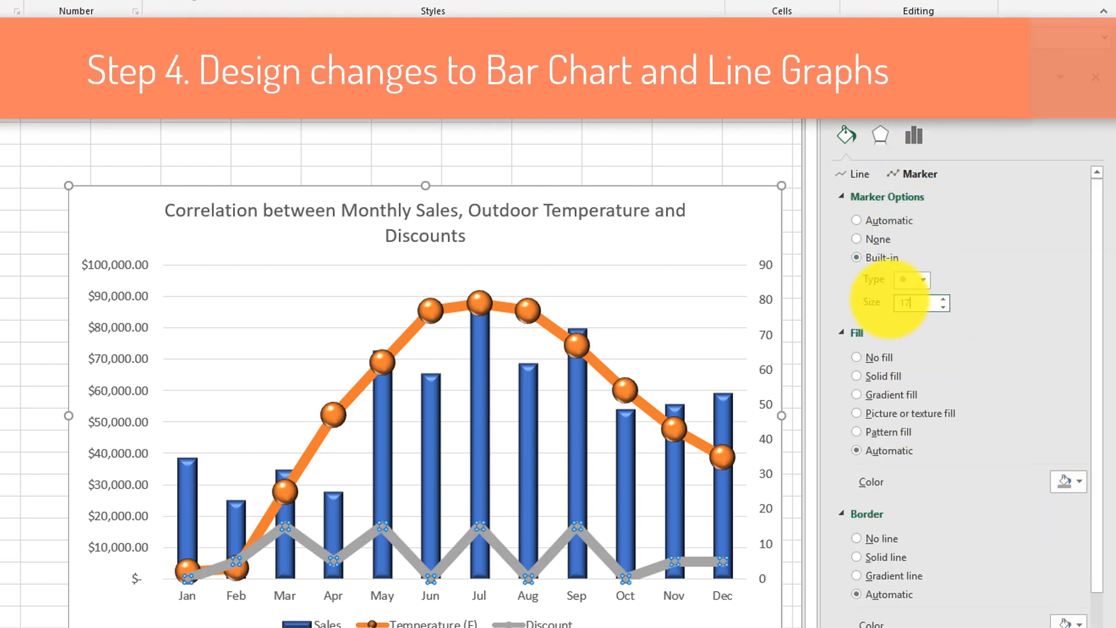